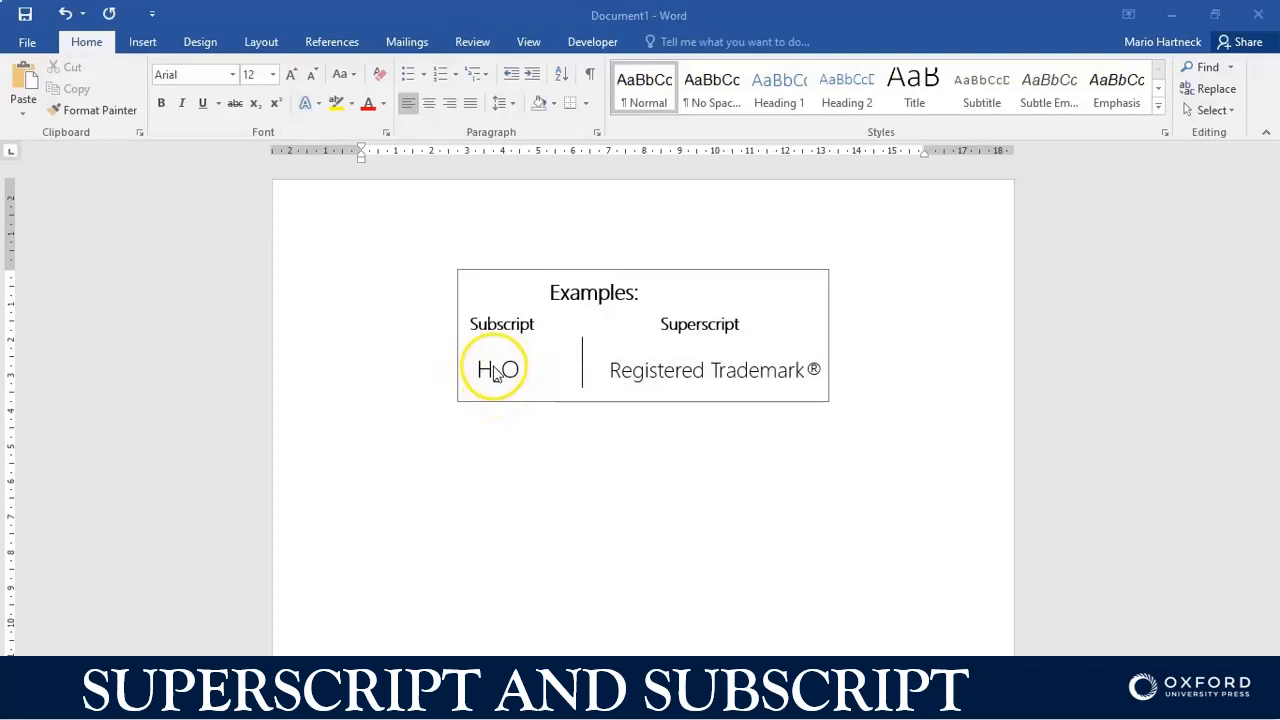
pyautogui.moveTo(710, 325)
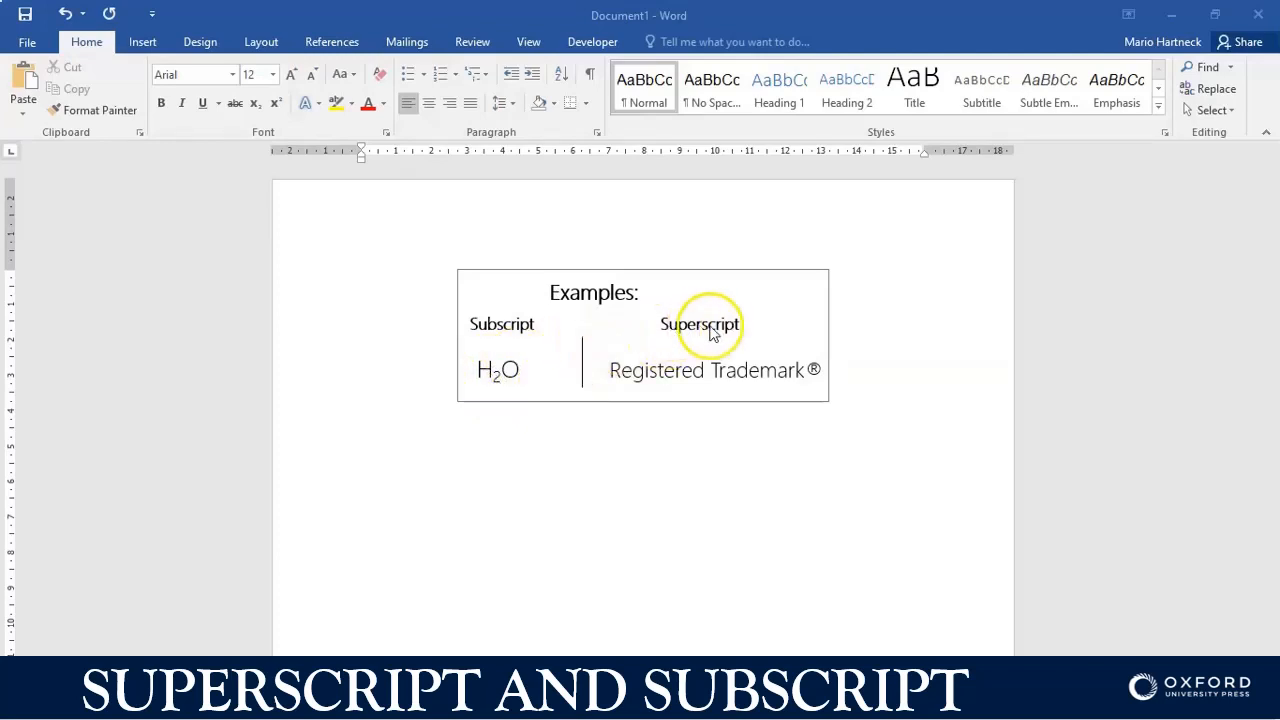
pyautogui.moveTo(727, 347)
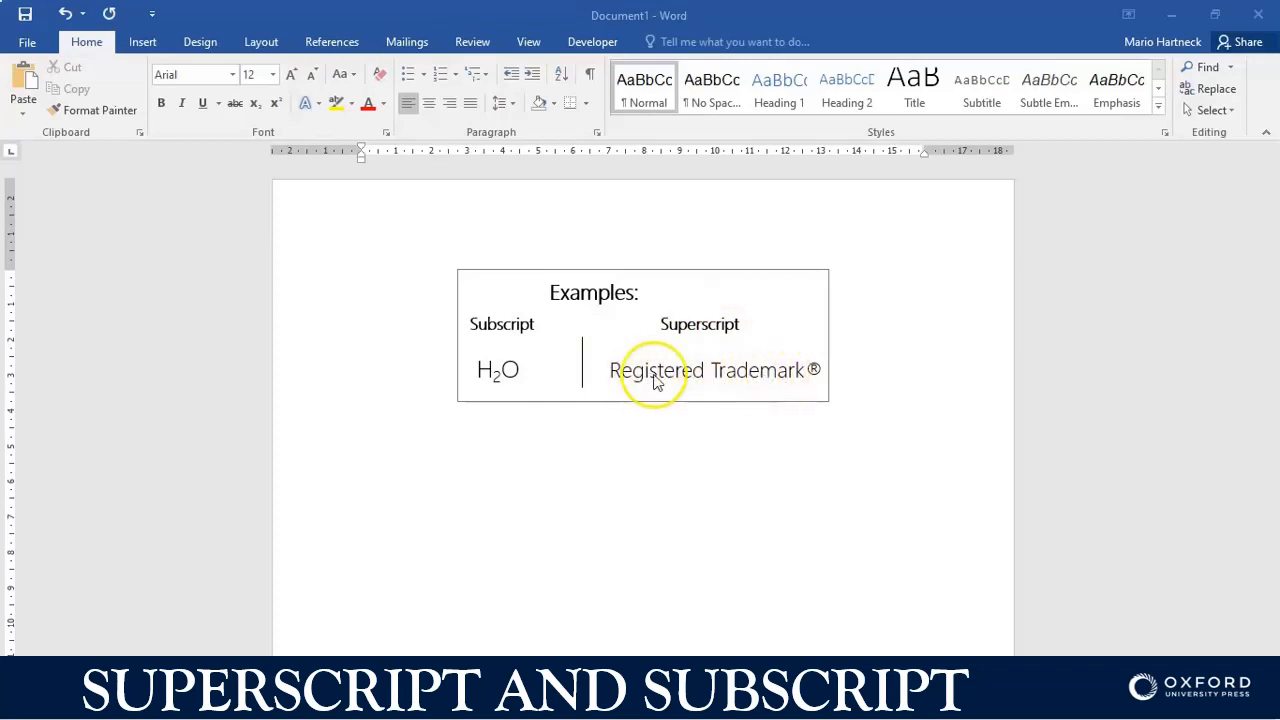
pyautogui.moveTo(818, 380)
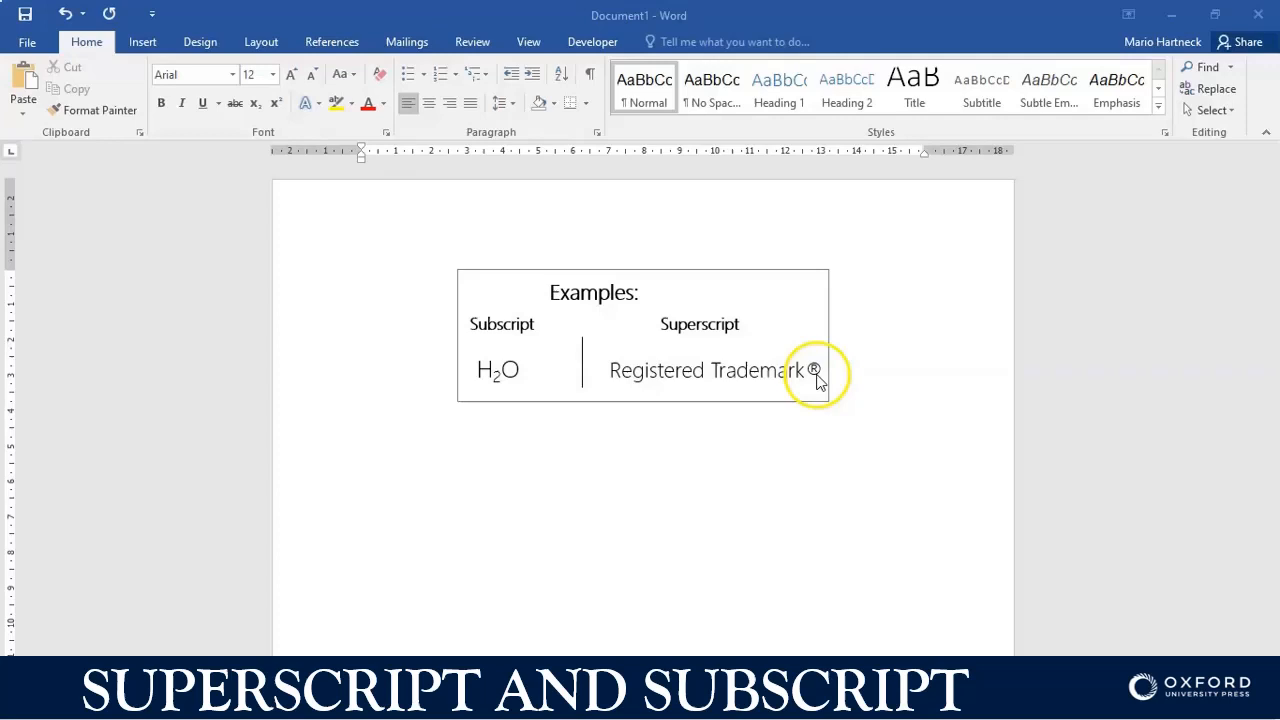
pyautogui.moveTo(818, 378)
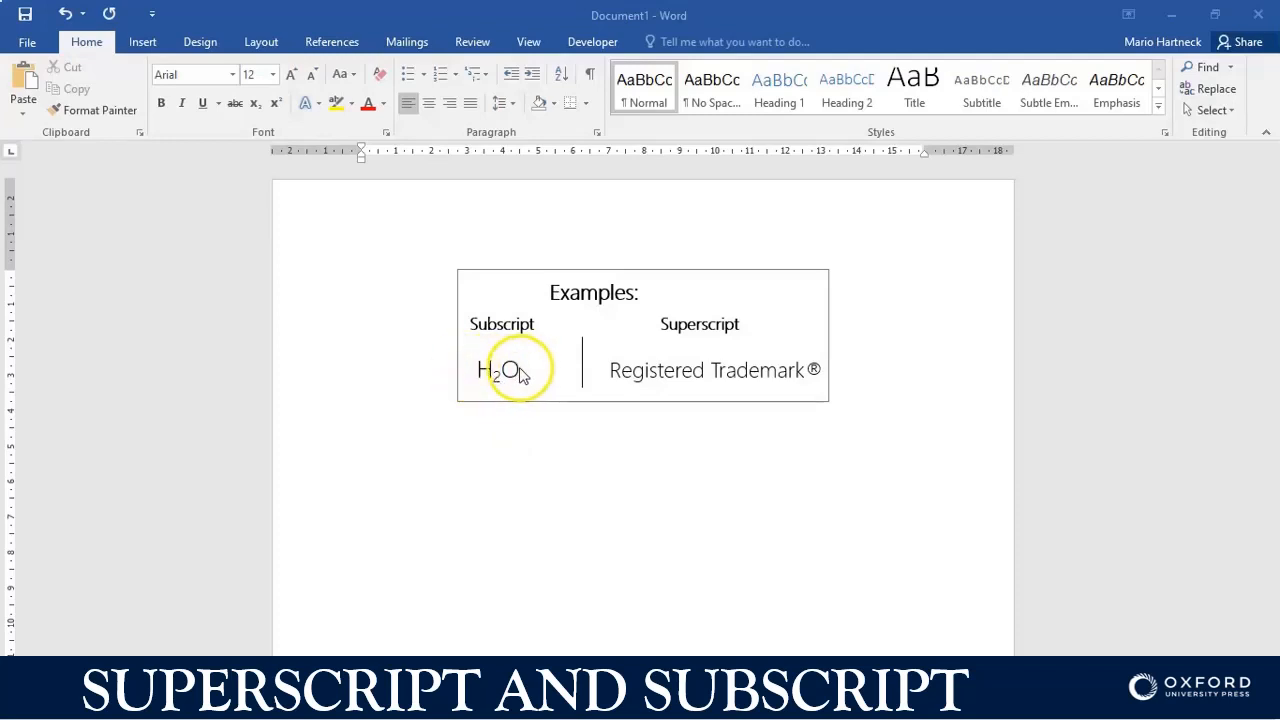
pyautogui.moveTo(375, 455)
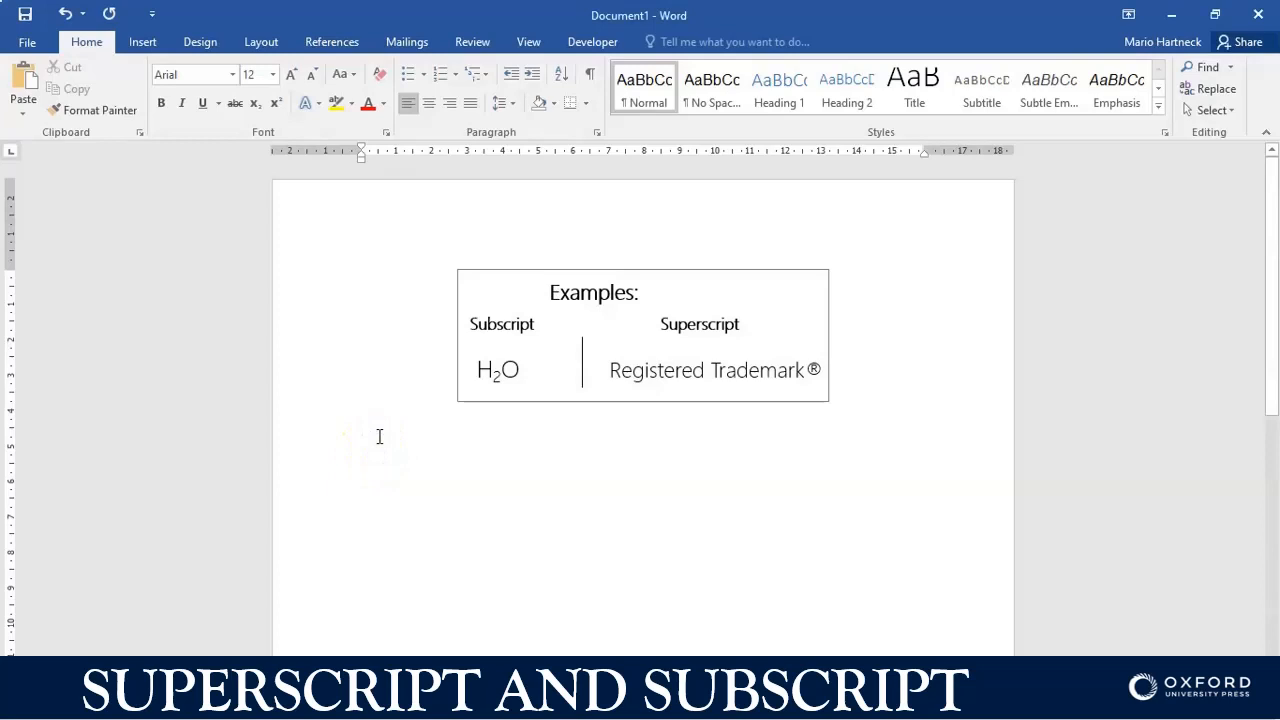
# Step: Type H2O below the box, briefly subscript the 2, undo, and reselect the 2
pyautogui.write('H2O')
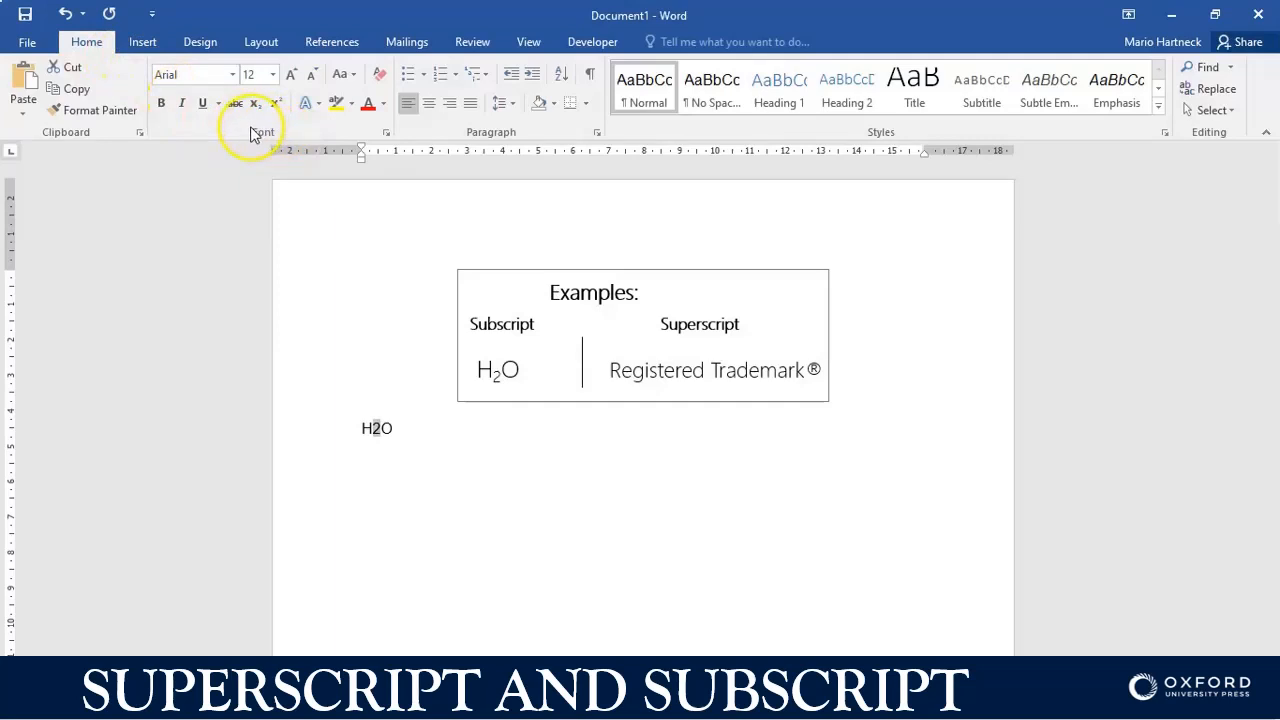
pyautogui.moveTo(234, 103)
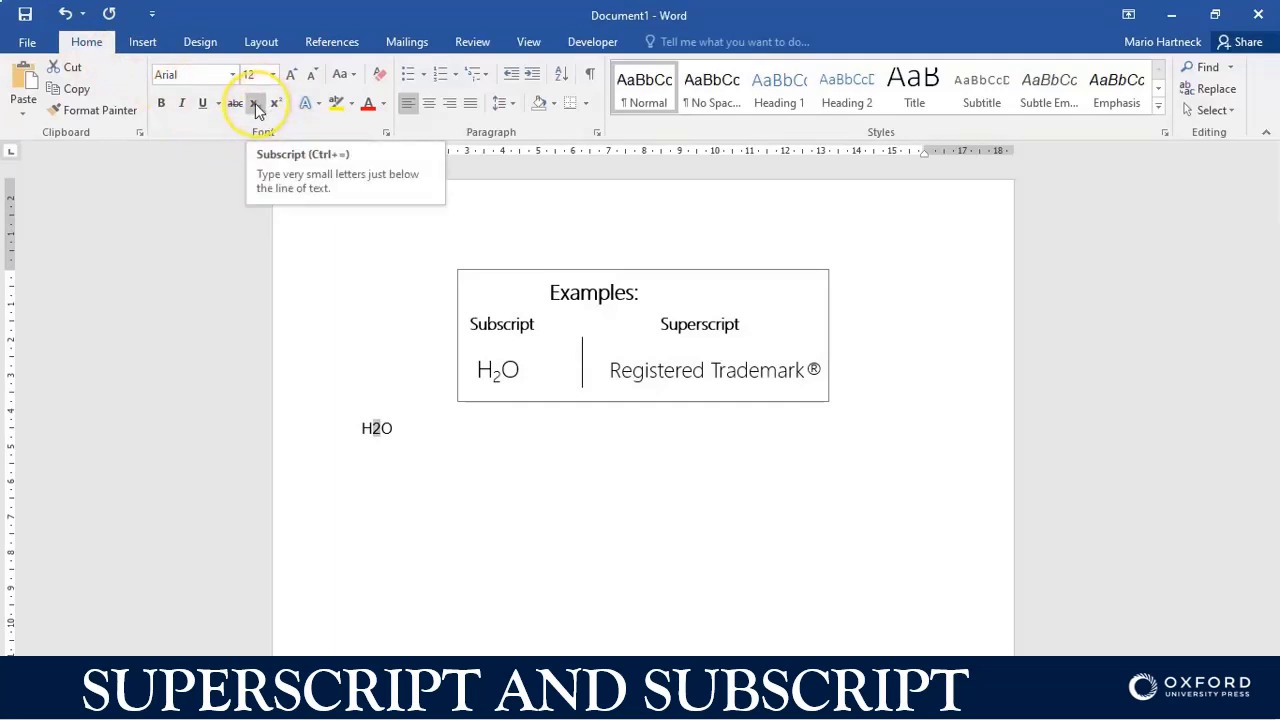
pyautogui.moveTo(276, 103)
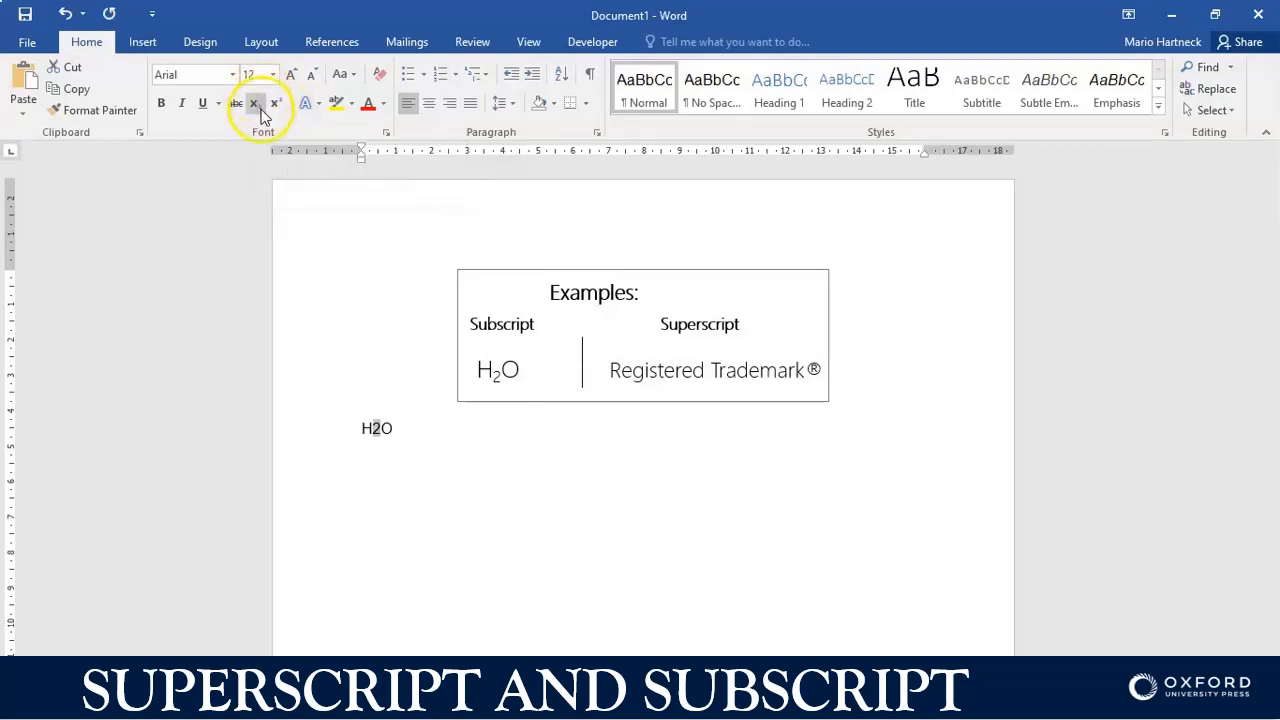
pyautogui.moveTo(254, 103)
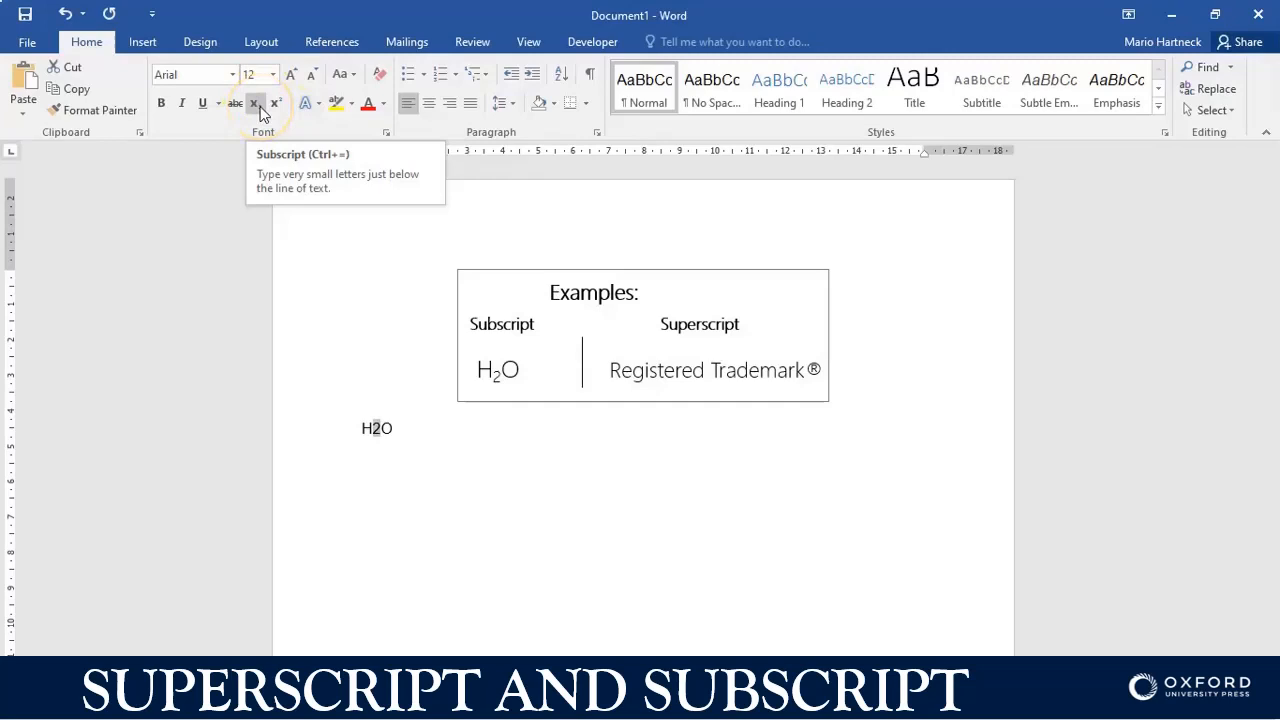
pyautogui.click(255, 103)
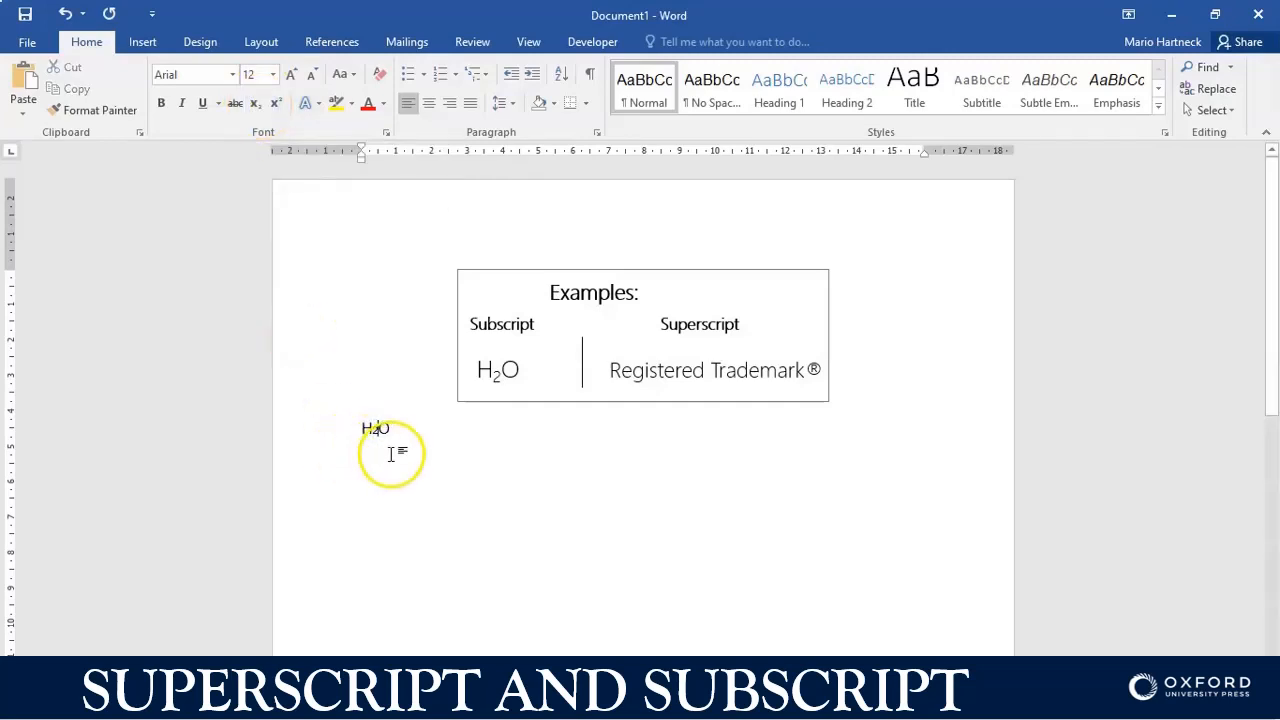
pyautogui.click(63, 13)
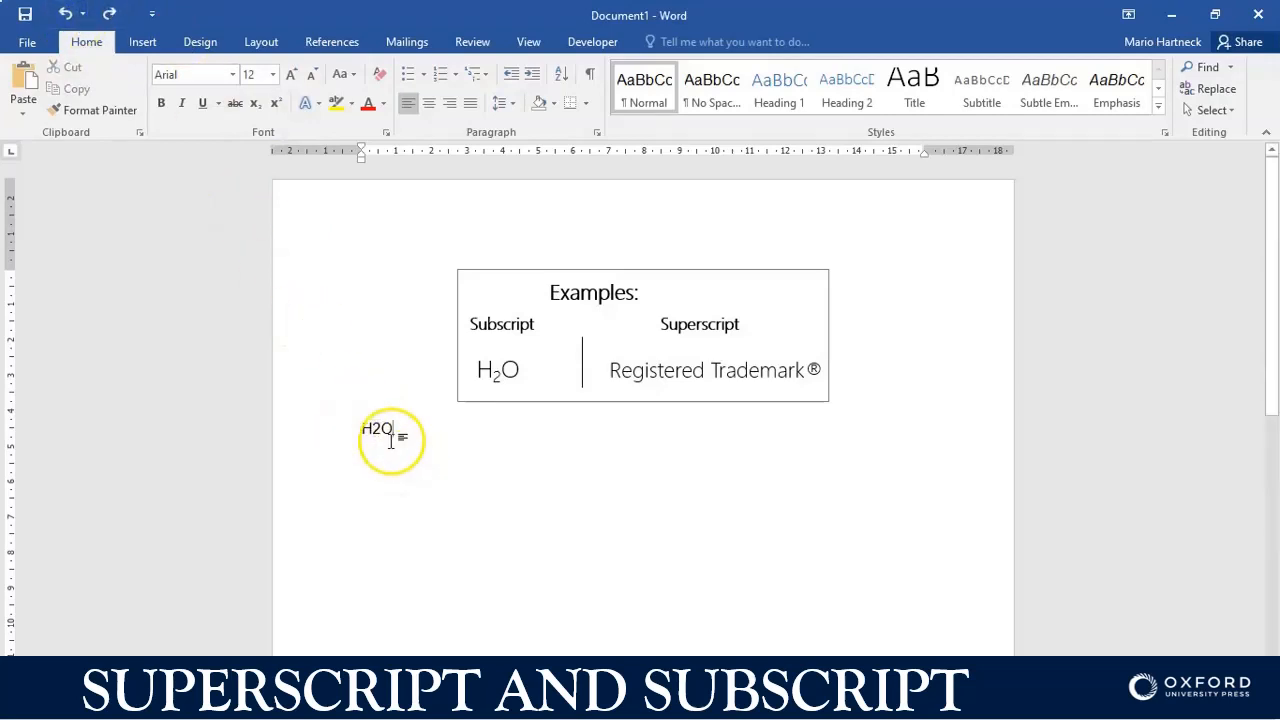
pyautogui.doubleClick(377, 428)
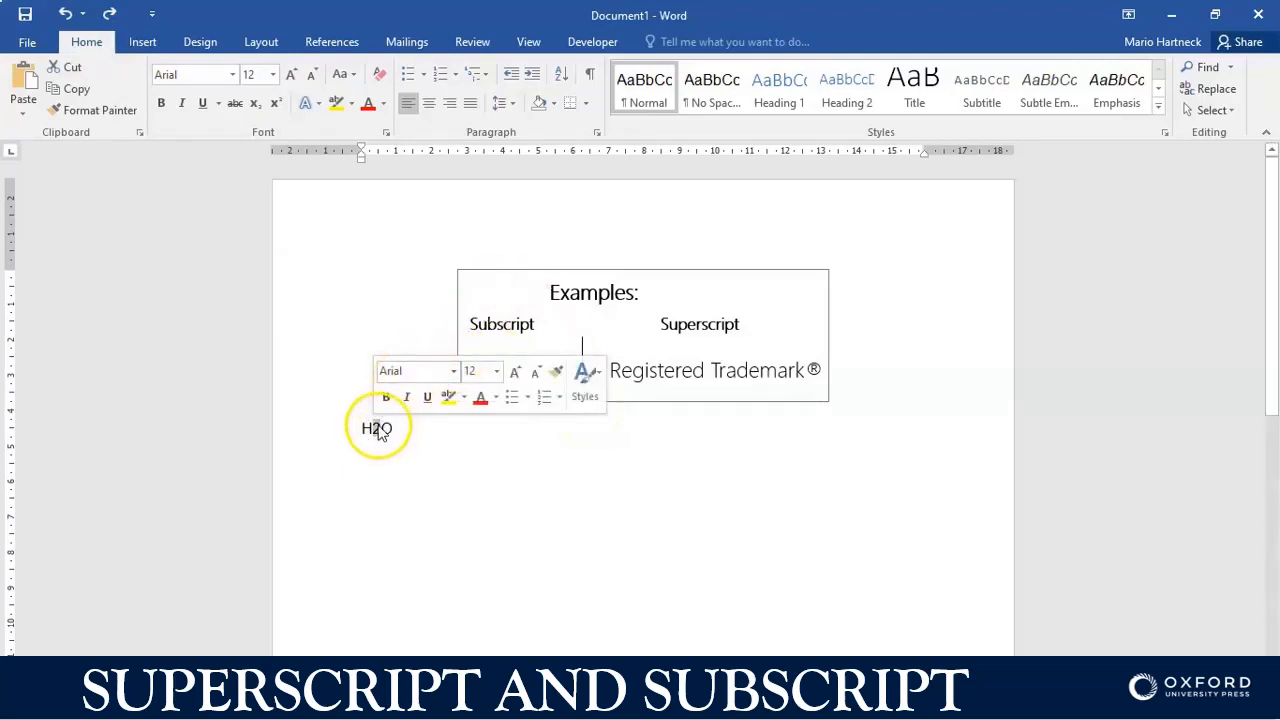
pyautogui.click(234, 103)
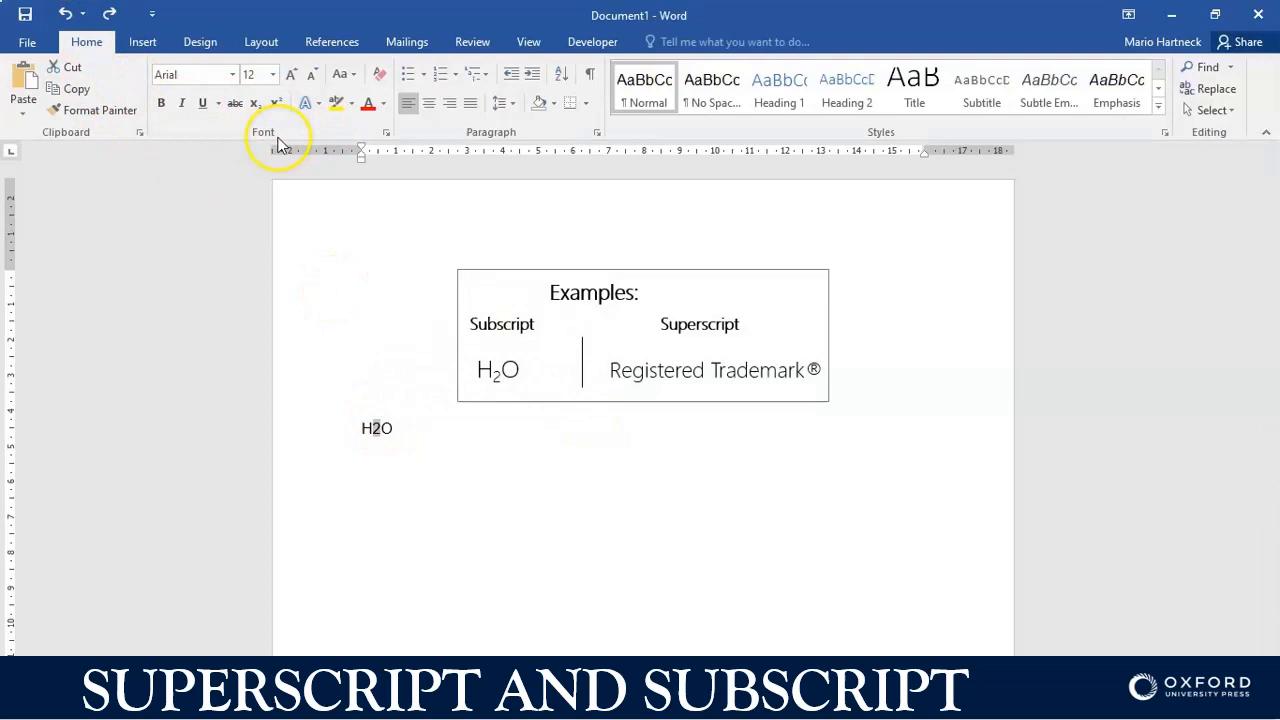
# Step: Subscript the 2 in H2O through the Font dialog's Subscript effect
pyautogui.click(385, 132)
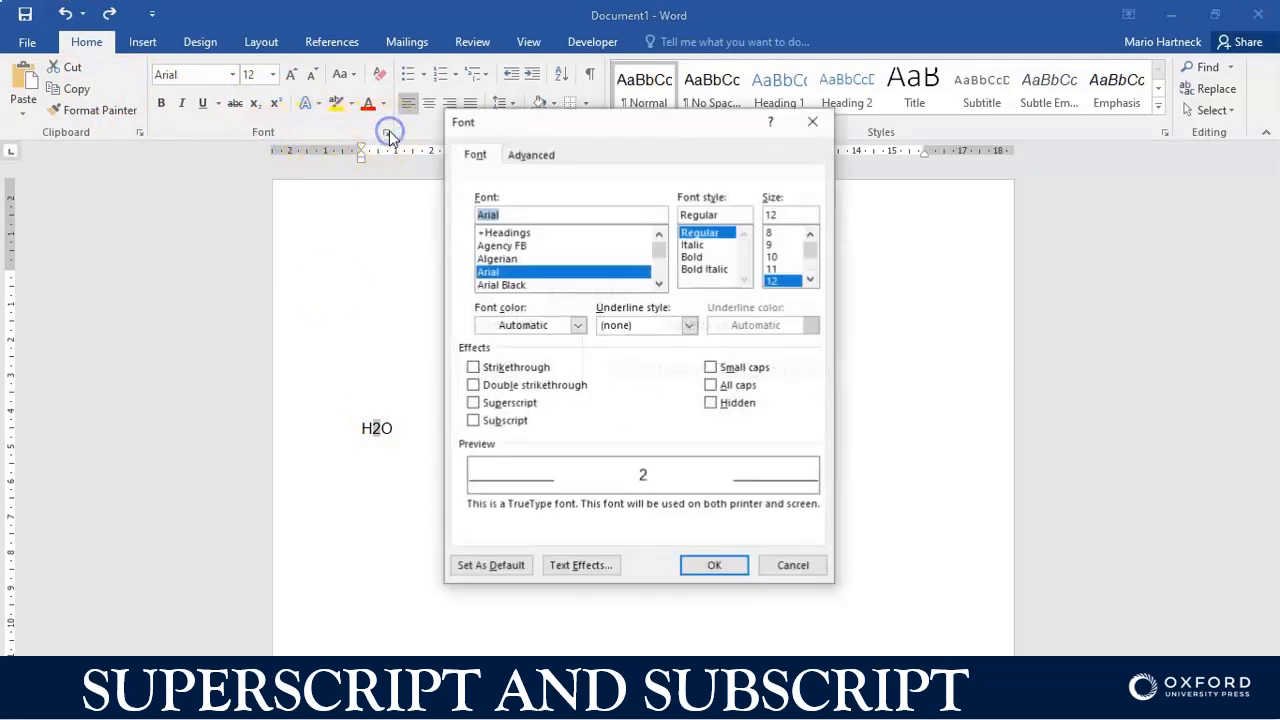
pyautogui.moveTo(474, 154)
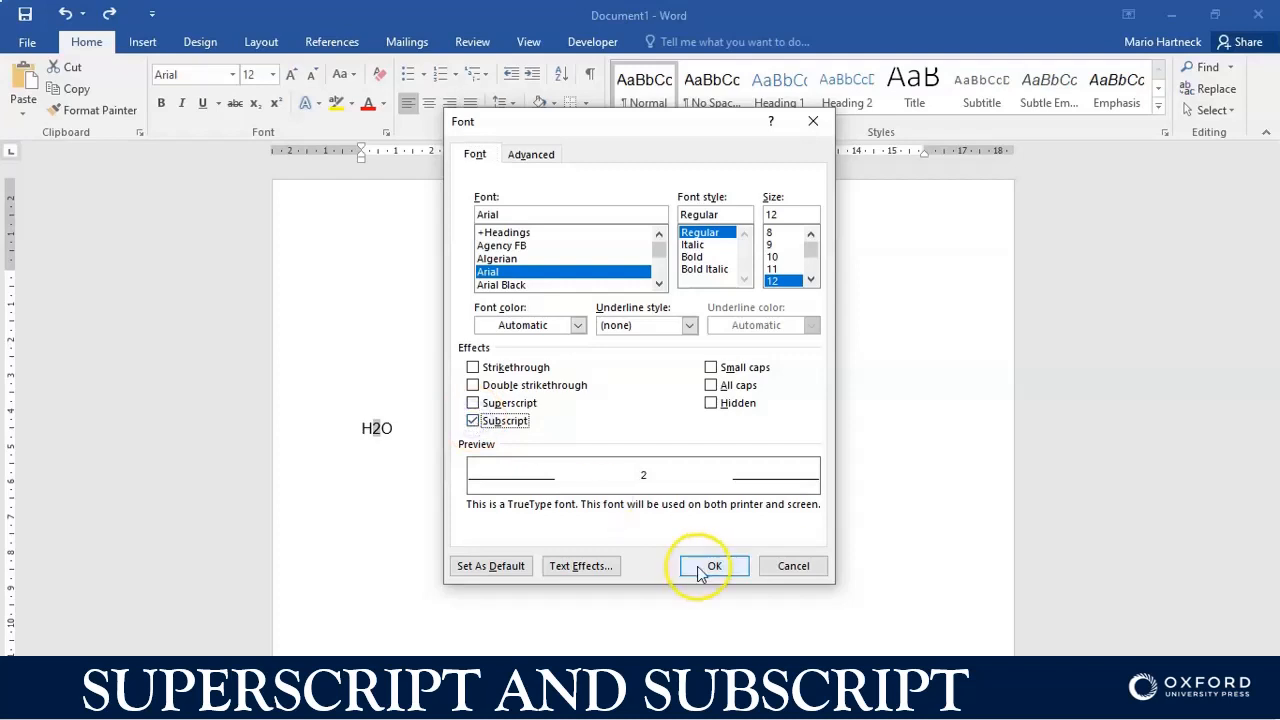
pyautogui.click(713, 565)
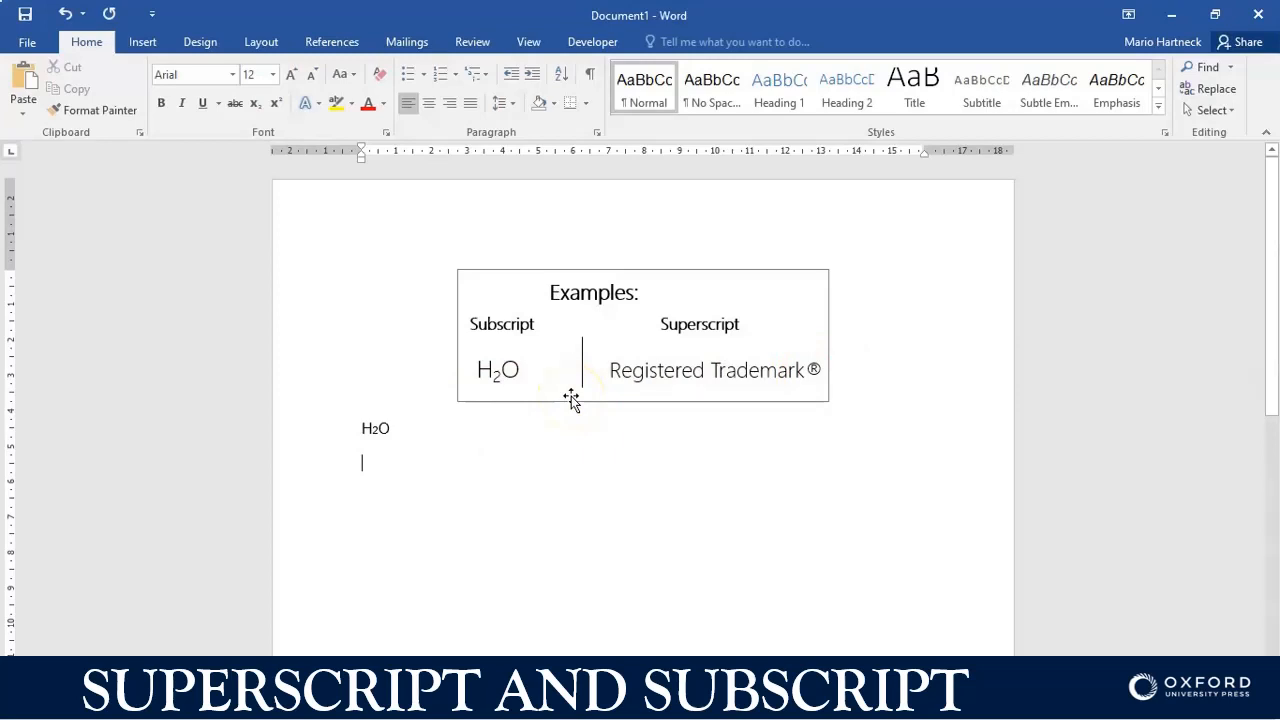
# Step: Type 'Registered Tradmark' on the second line below H2O
pyautogui.write('Registered')
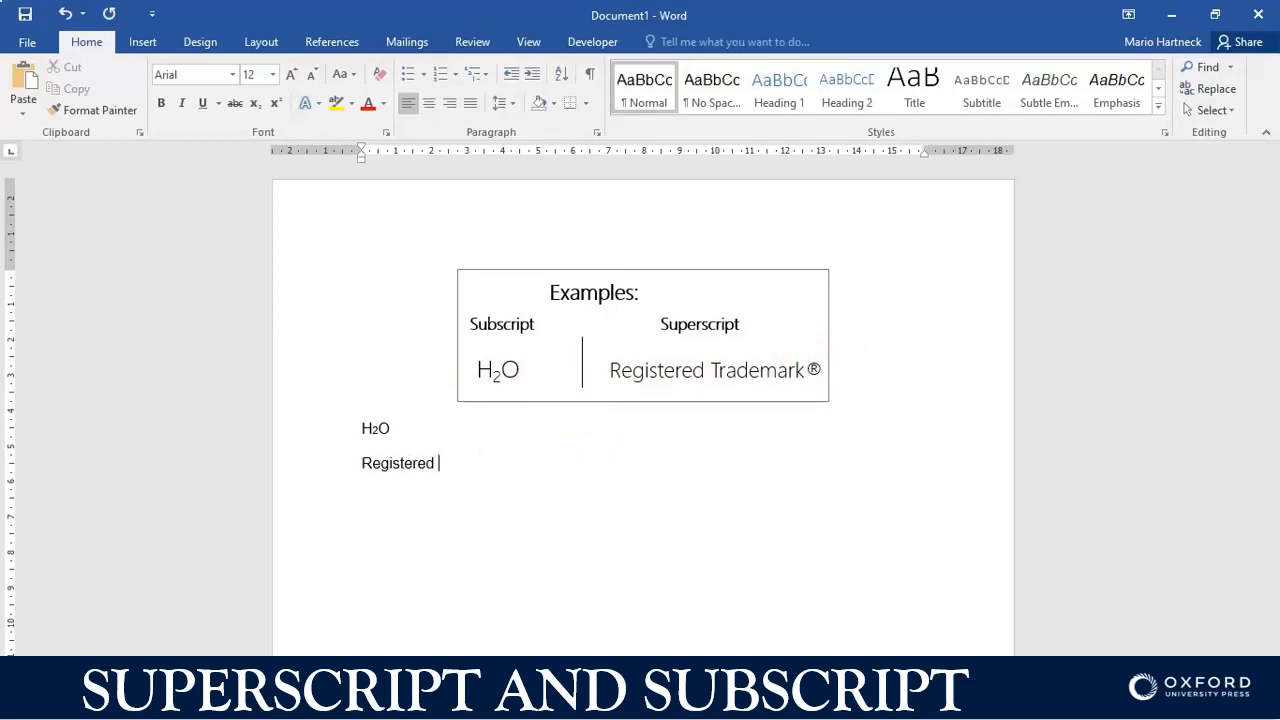
pyautogui.write('Tradma')
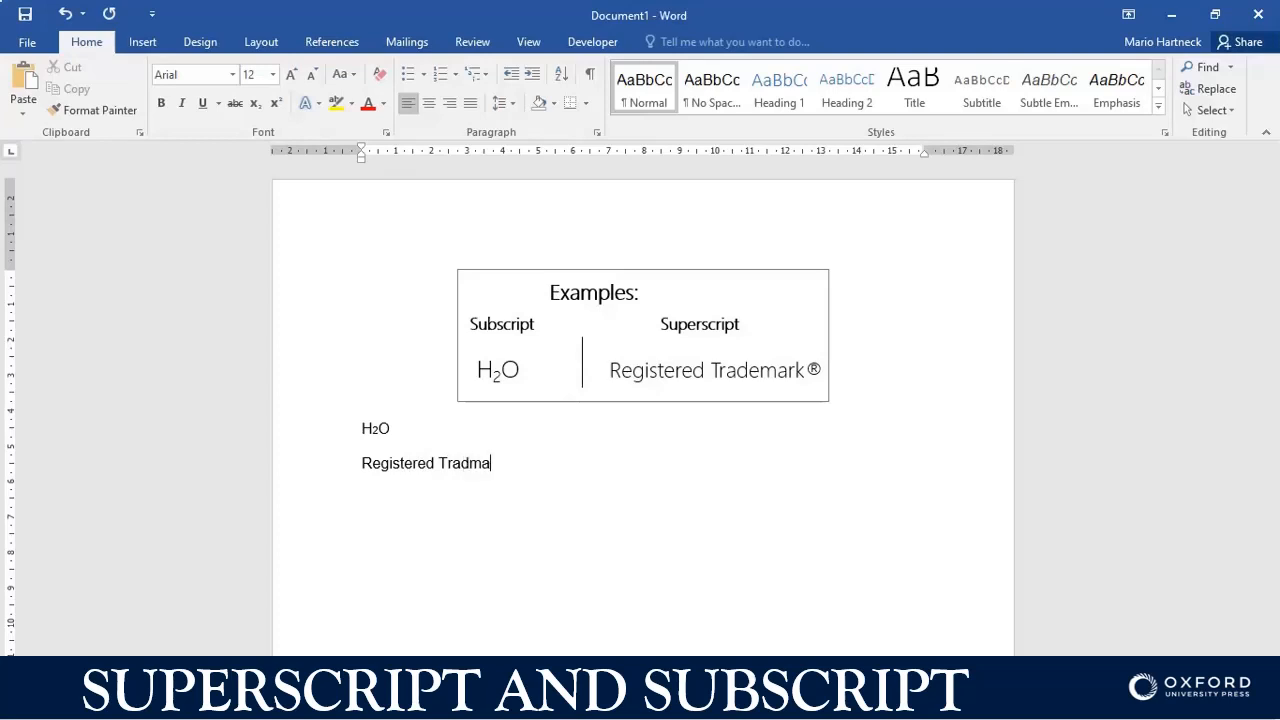
pyautogui.write('rk')
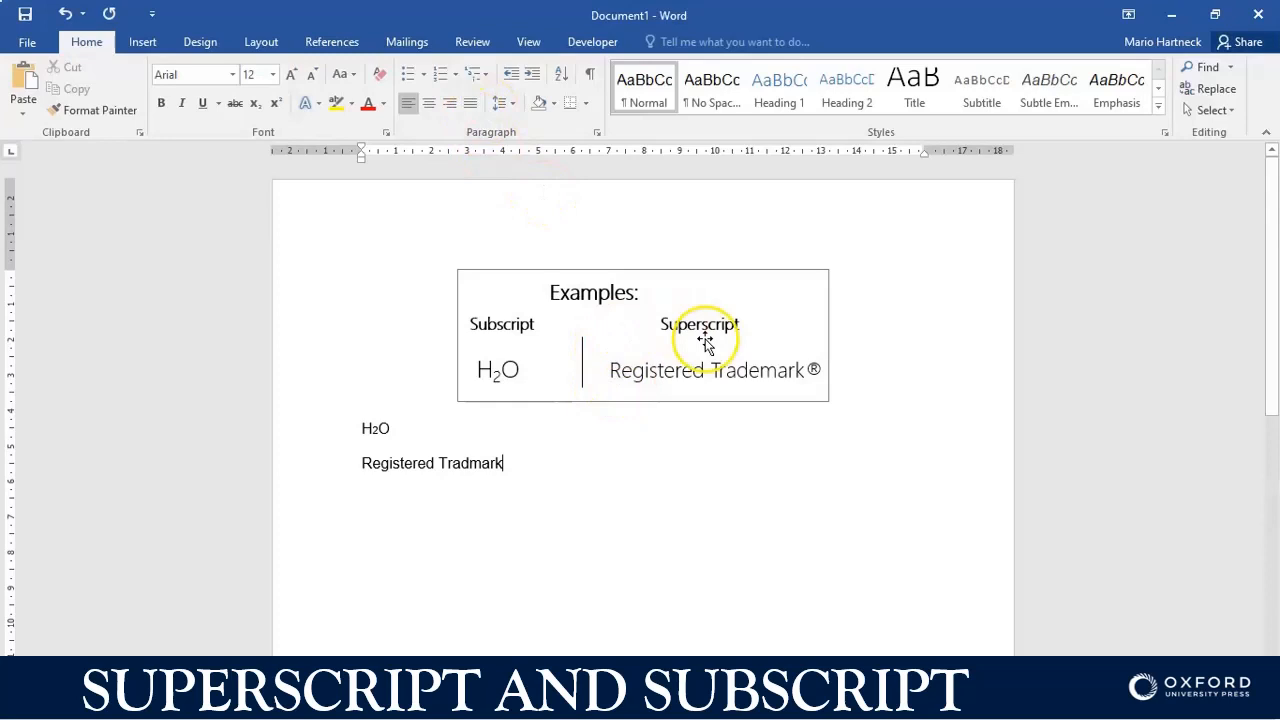
pyautogui.moveTo(200, 42)
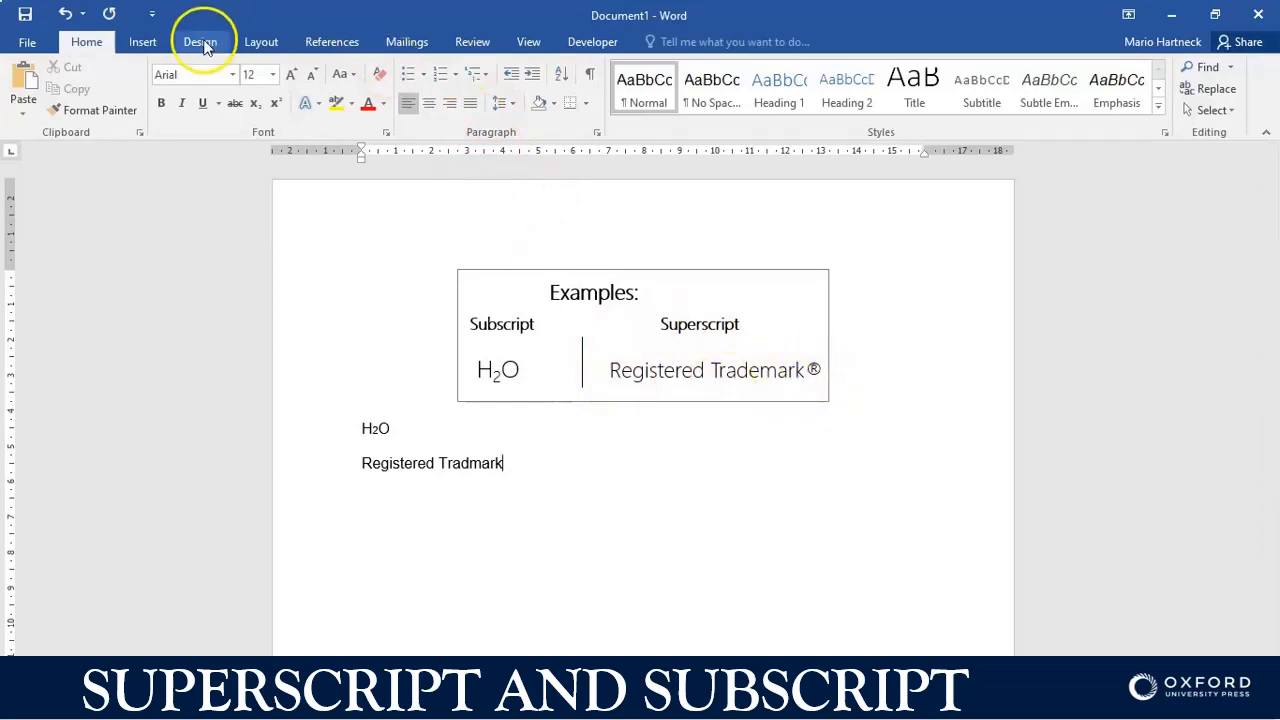
pyautogui.click(142, 42)
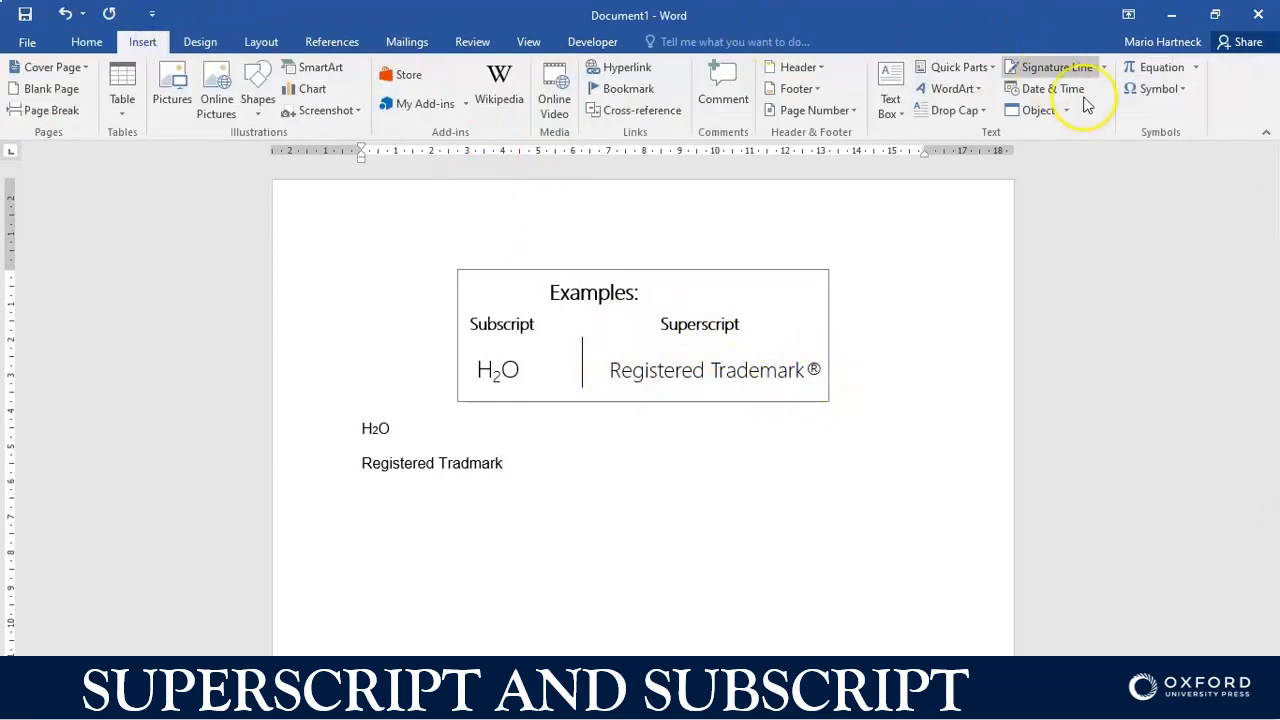
# Step: Insert the ® sign from More Symbols, using the (normal text) font, after 'Tradmark'
pyautogui.click(1157, 88)
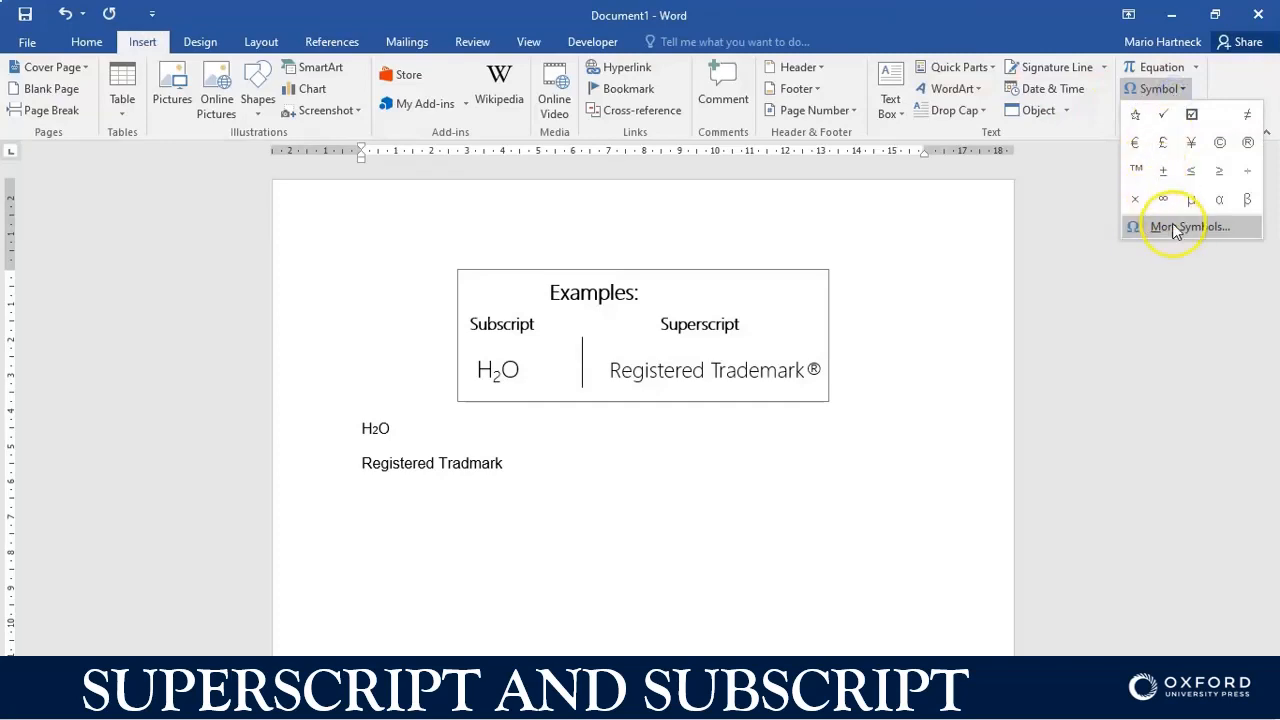
pyautogui.click(1189, 226)
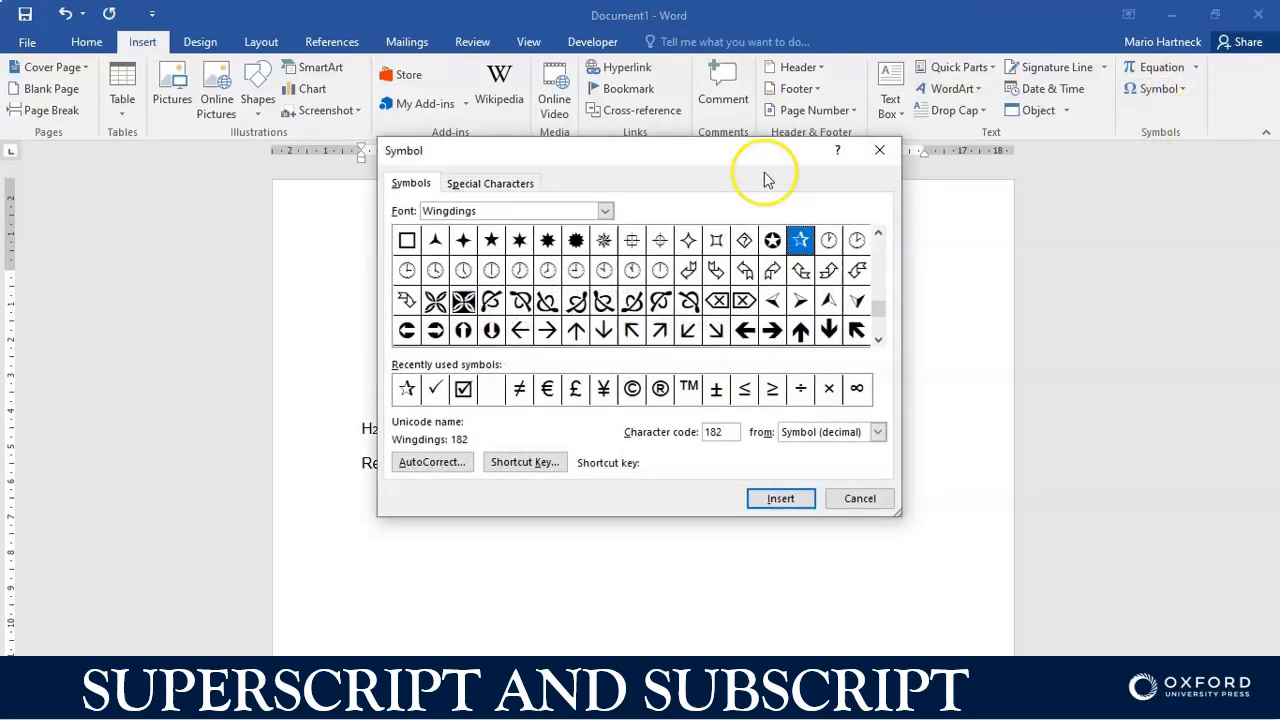
pyautogui.click(604, 210)
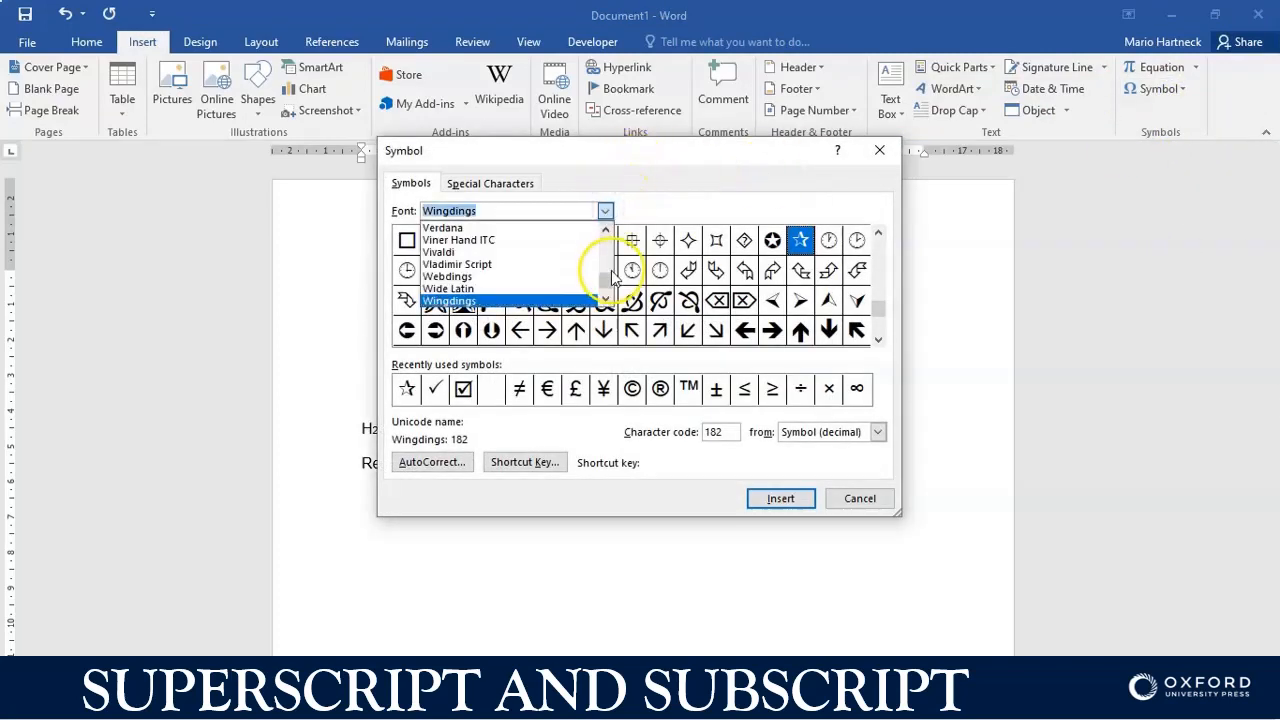
pyautogui.click(604, 210)
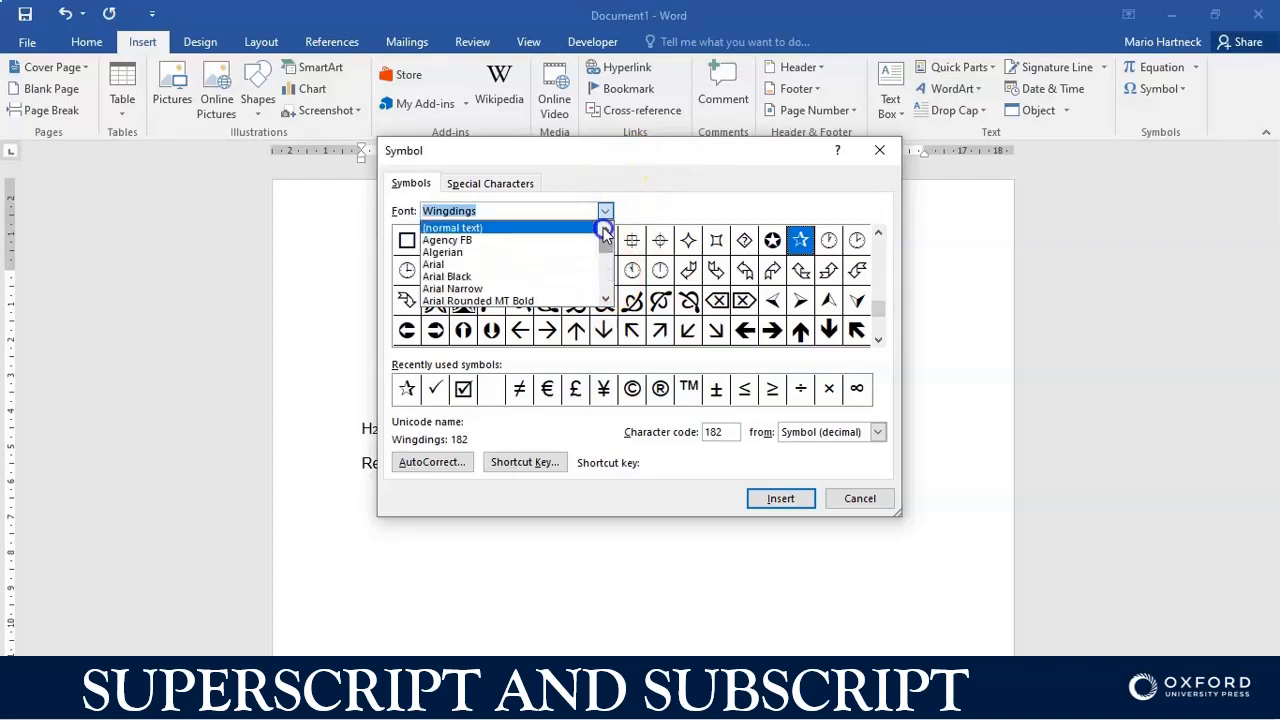
pyautogui.click(452, 228)
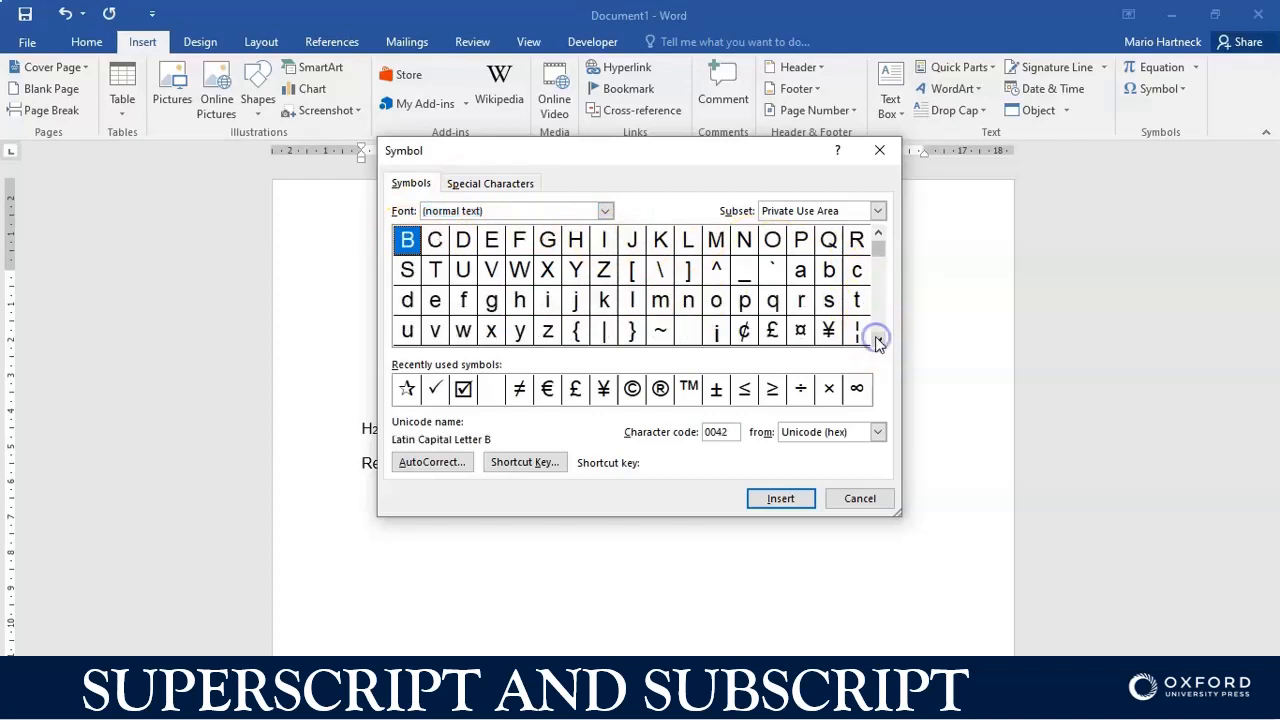
pyautogui.click(875, 340)
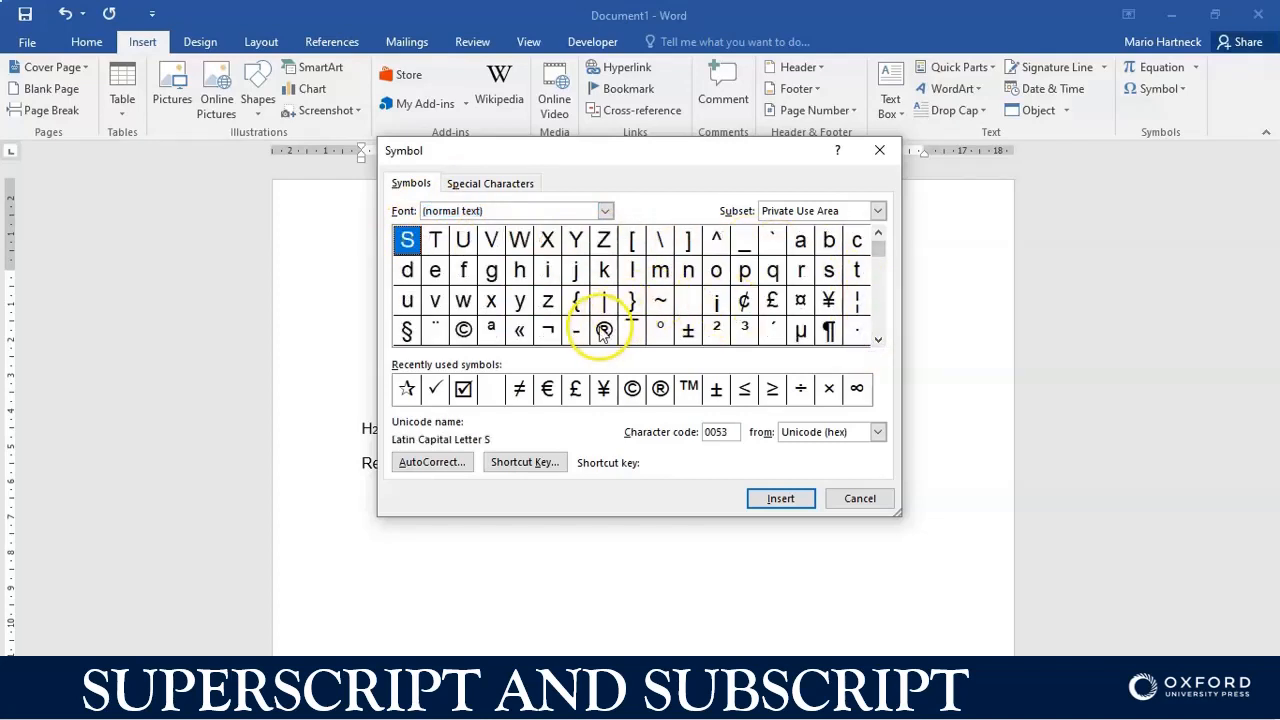
pyautogui.click(604, 330)
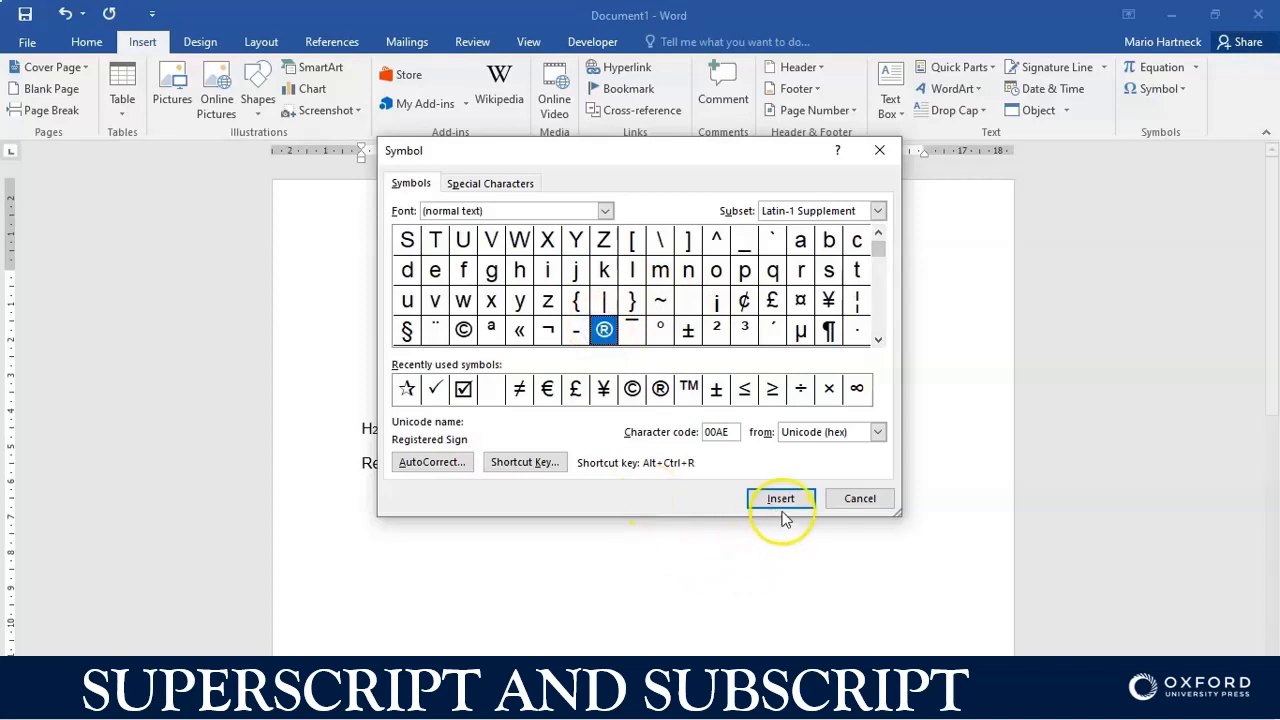
pyautogui.click(781, 498)
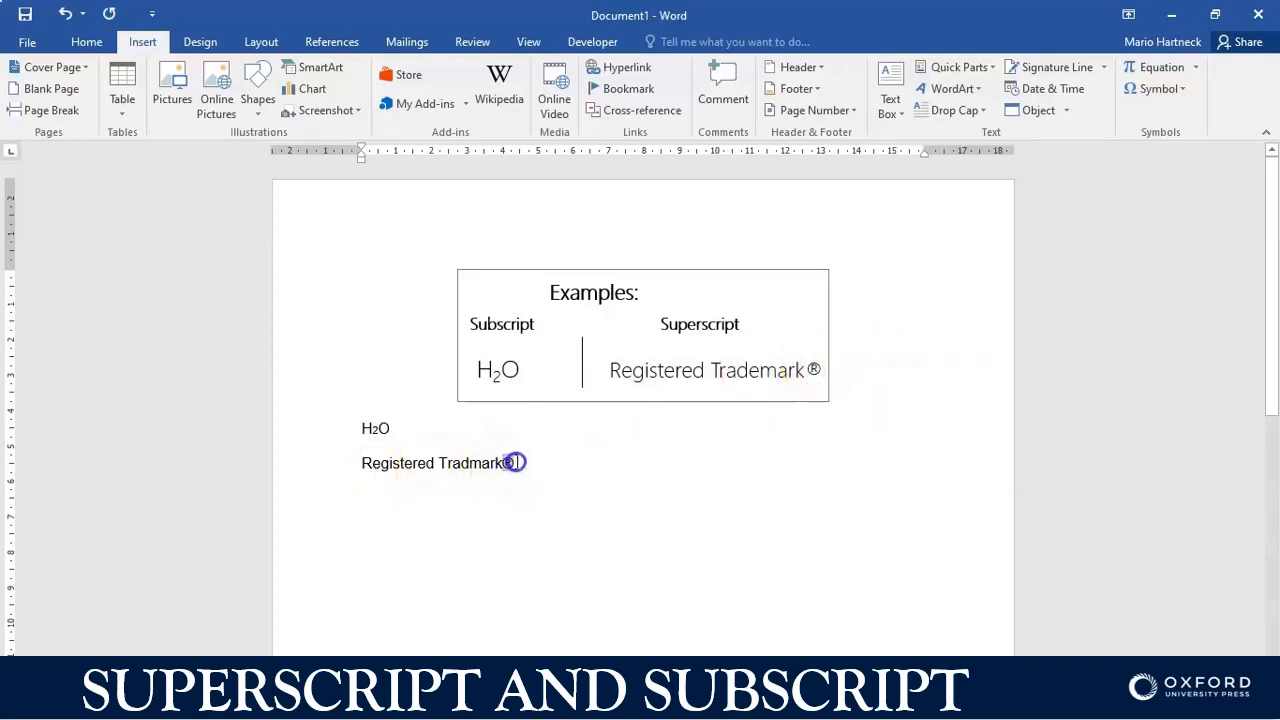
# Step: Make the ® after 'Registered Tradmark' superscript using the Font dialog
pyautogui.click(86, 42)
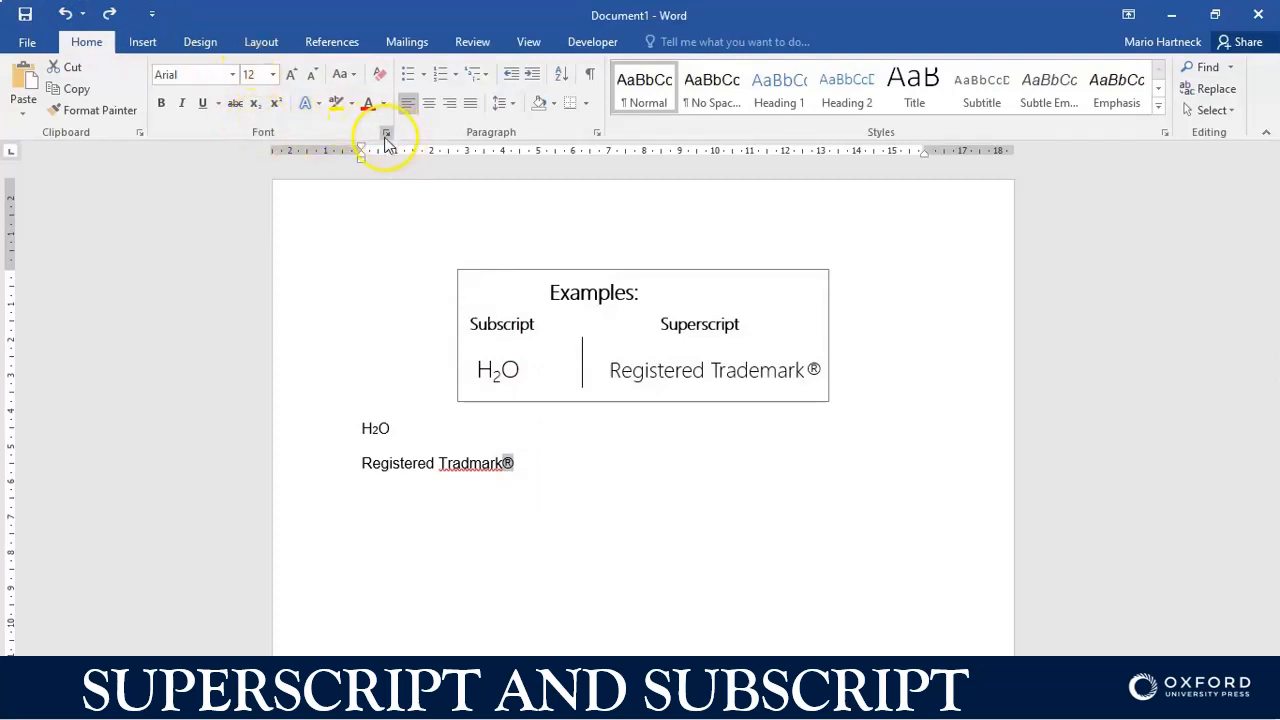
pyautogui.click(386, 132)
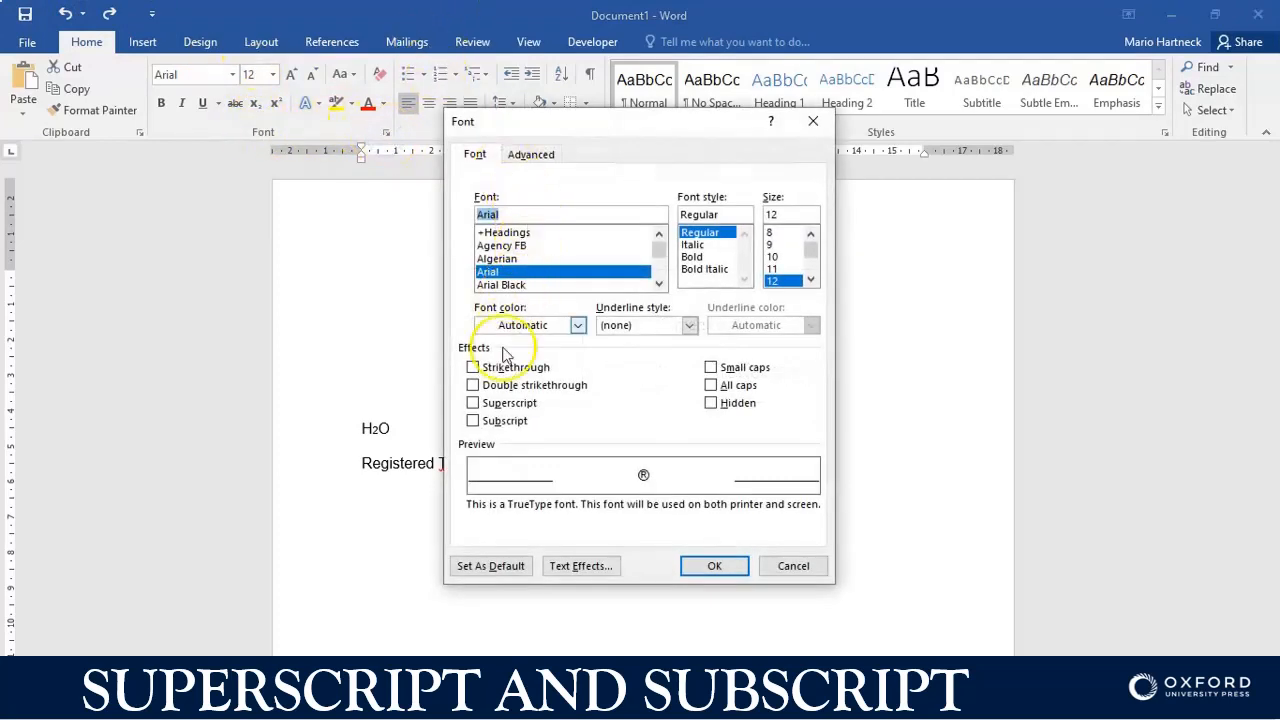
pyautogui.click(473, 402)
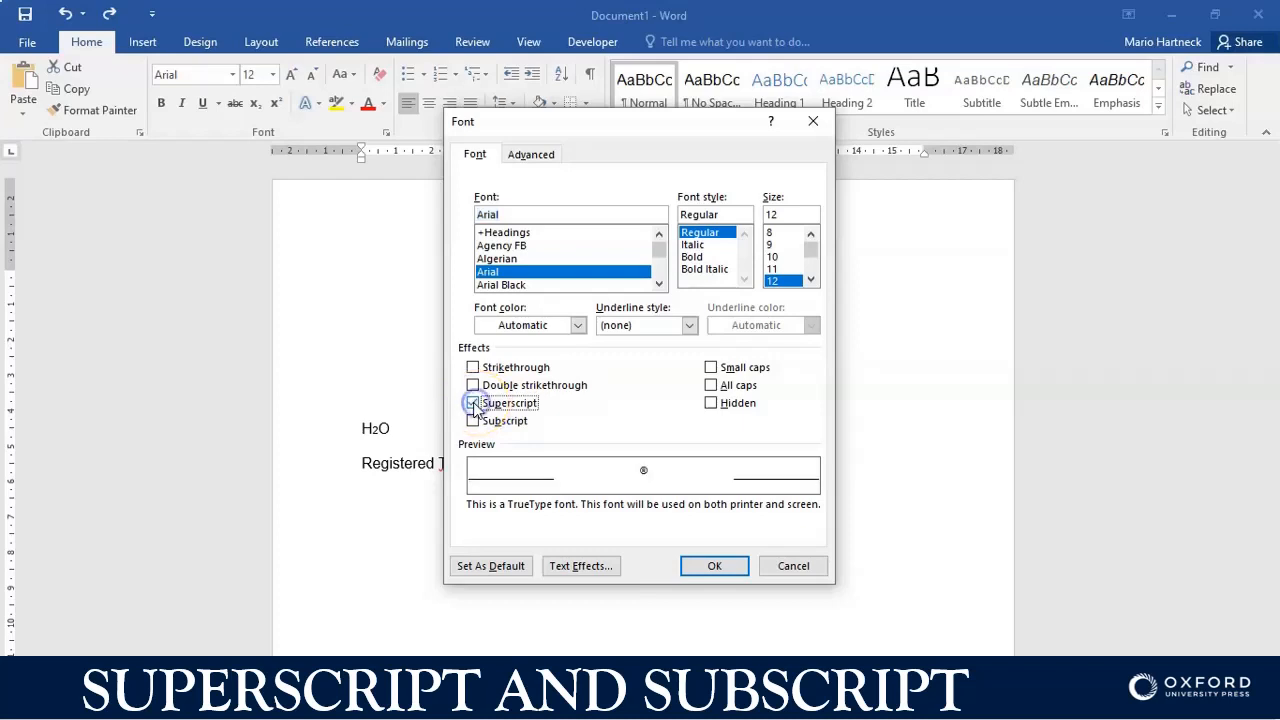
pyautogui.click(714, 565)
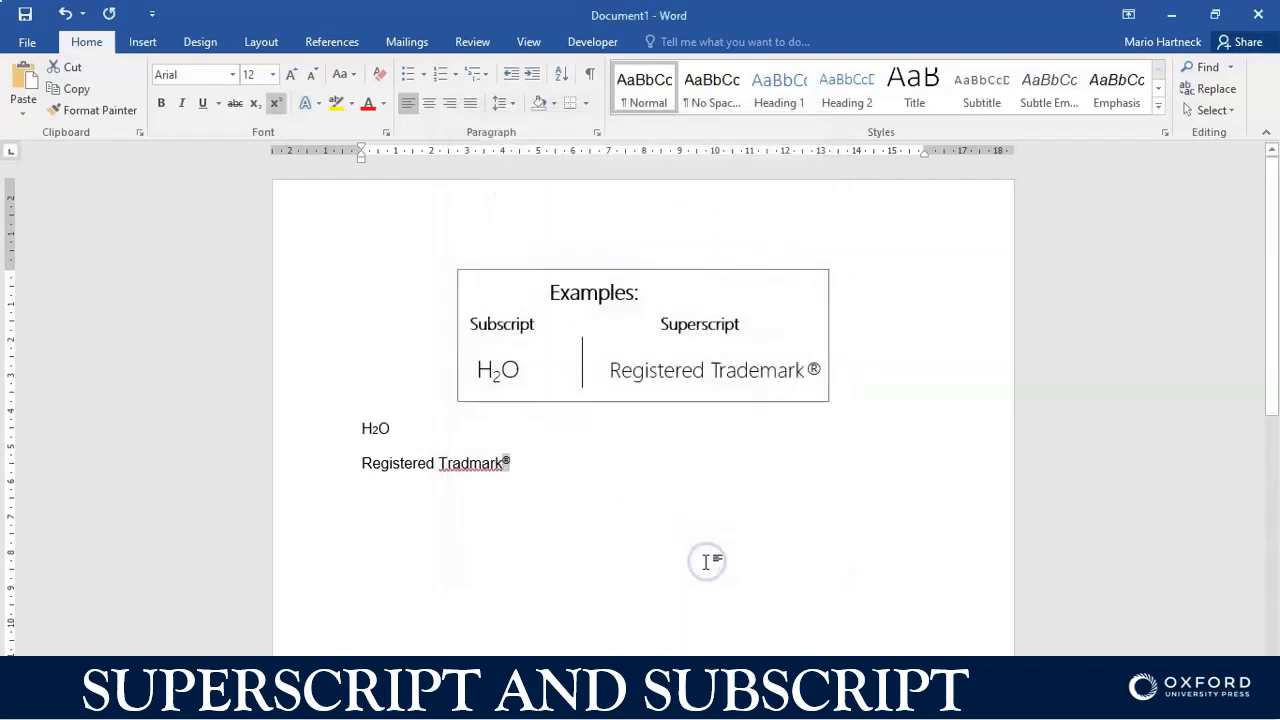